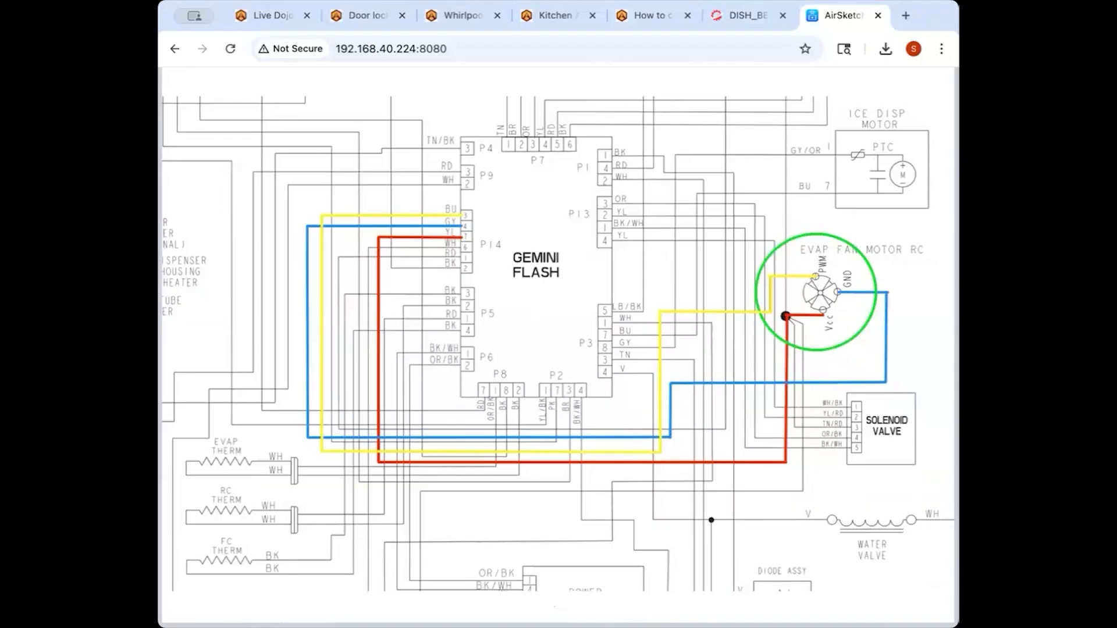
Step: Scroll down to the connector pin voltage table showing P8, P9, P13 and P14 readings
scroll(down, 3)
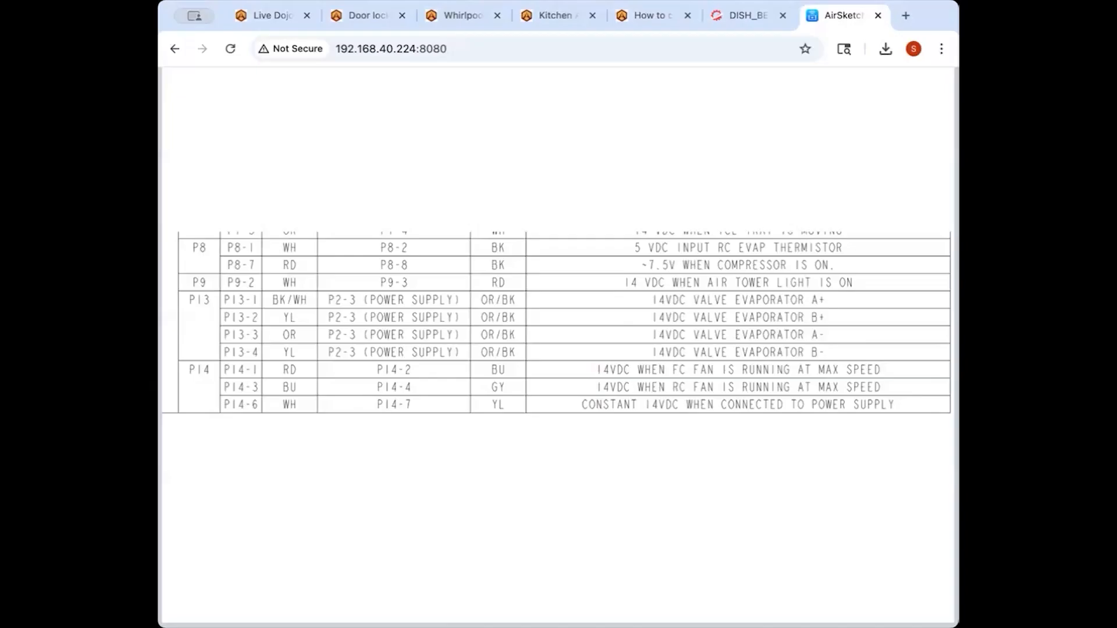
Step: Scroll back to the colored-trace schematic, then down to the Refrigerator Liner Parts list
scroll(up, 3)
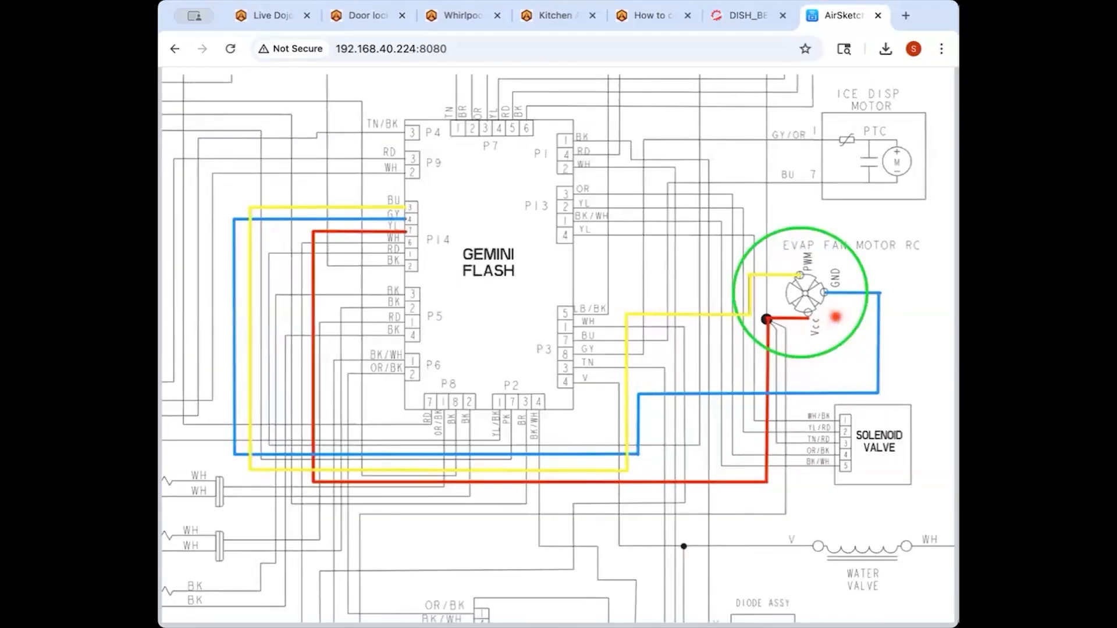
mouse_move(782, 257)
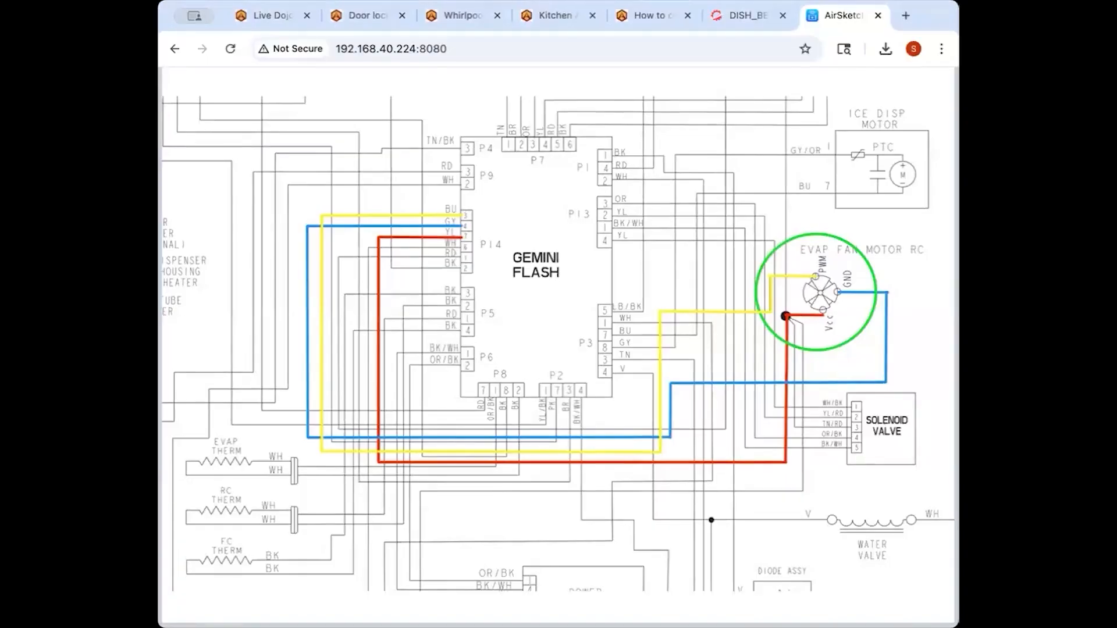
scroll(down, 3)
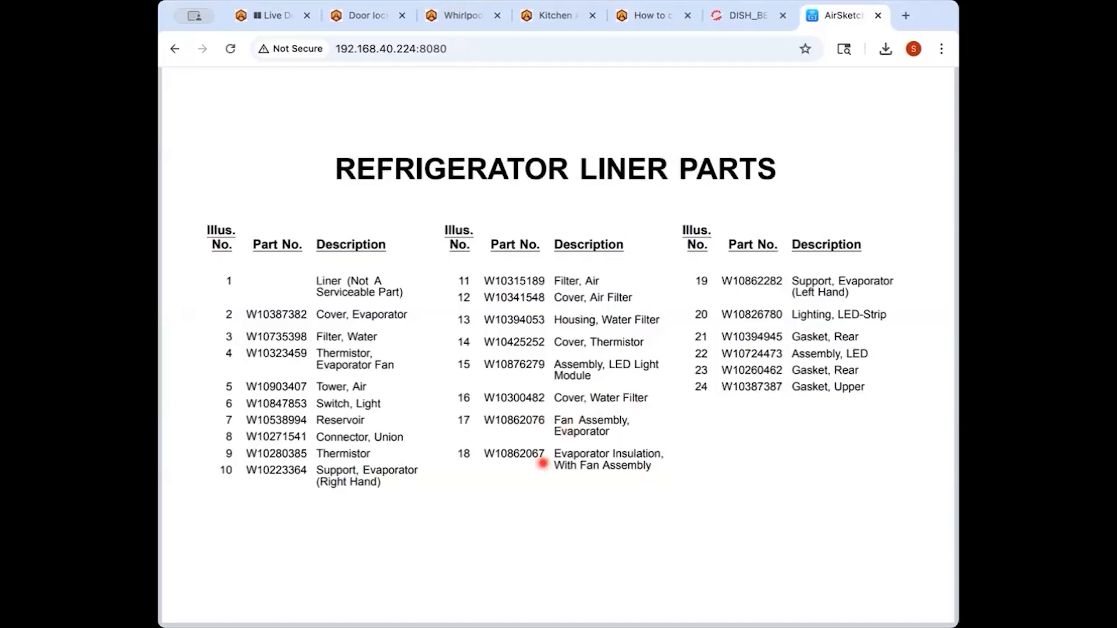
mouse_move(665, 466)
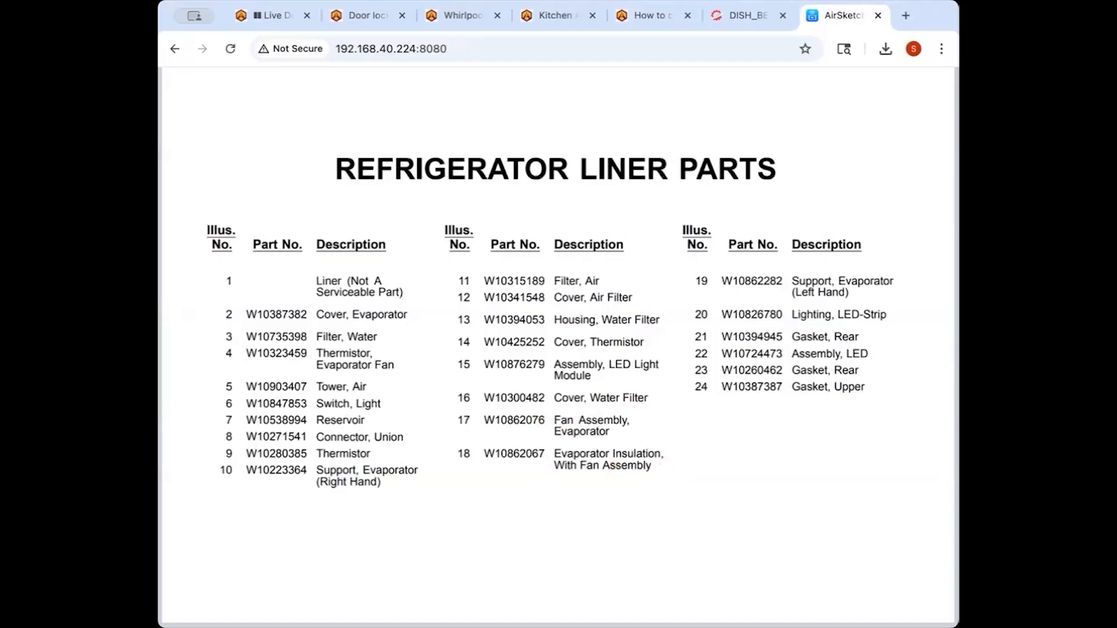
click(513, 419)
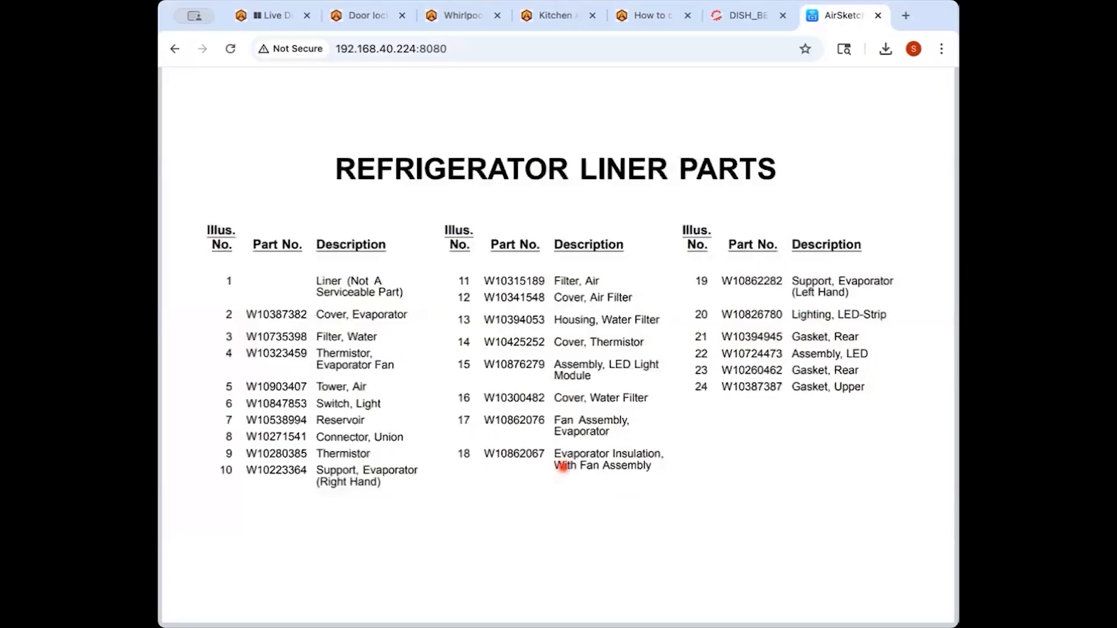
mouse_move(618, 399)
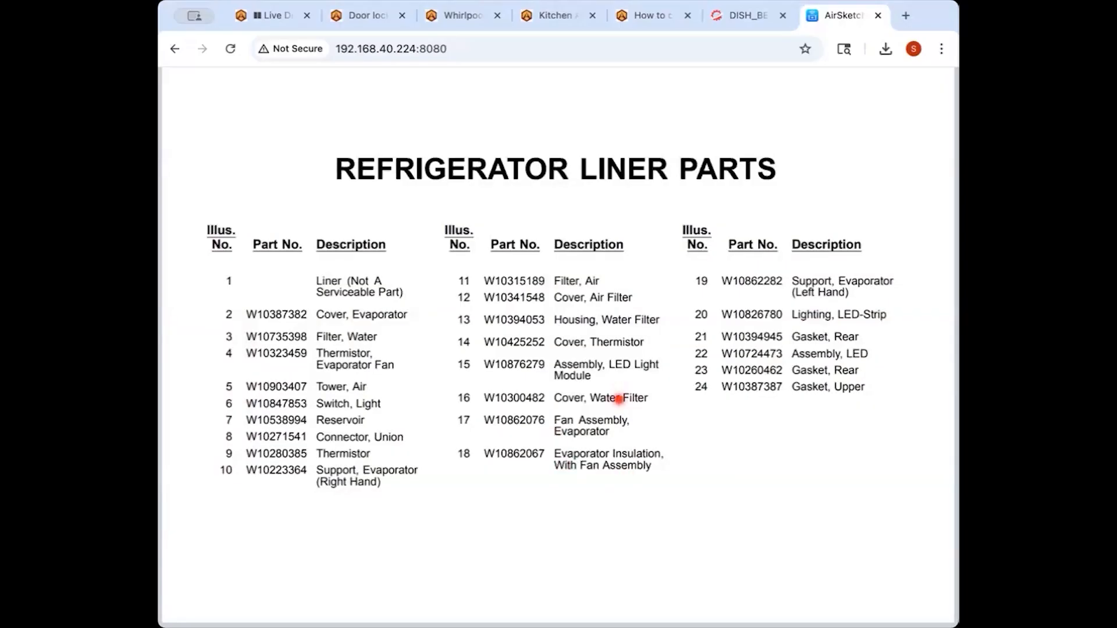